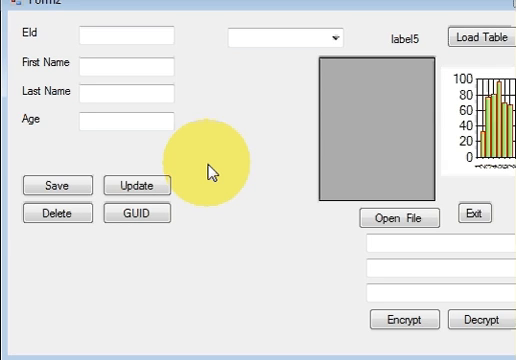
pyautogui.moveTo(210, 160)
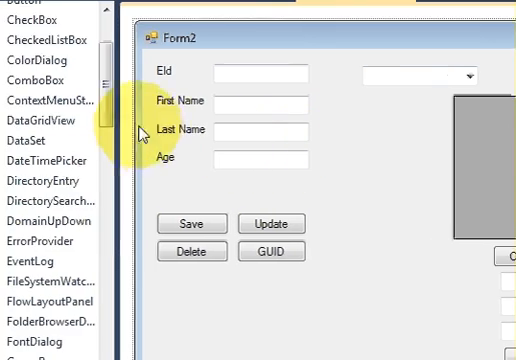
# Step: Scroll through the Toolbox down to the RadioButton control
pyautogui.scroll(3)
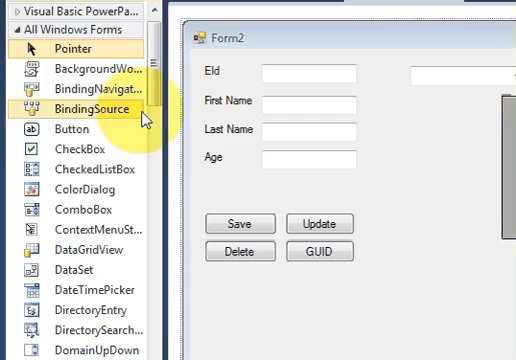
pyautogui.scroll(-3)
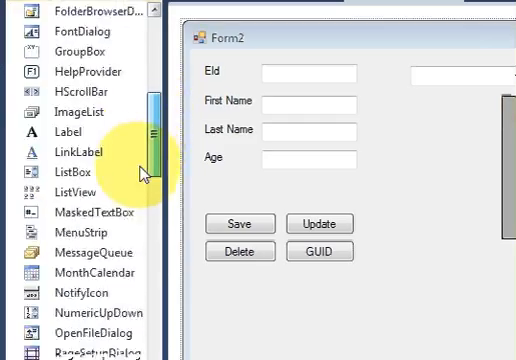
pyautogui.scroll(-3)
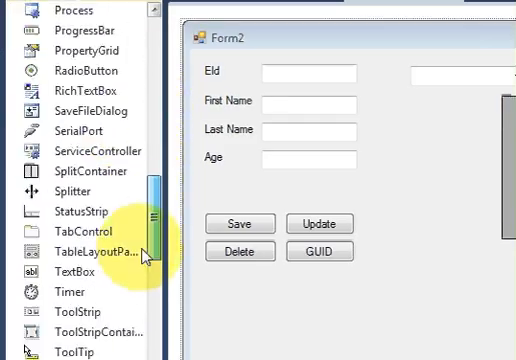
pyautogui.scroll(-3)
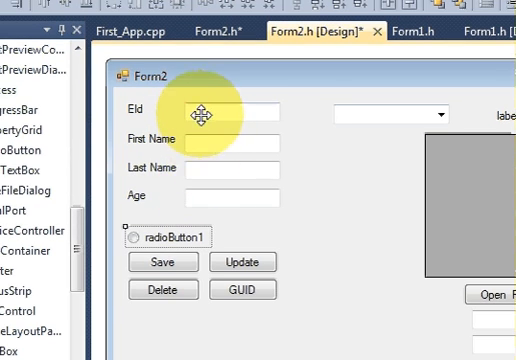
pyautogui.moveTo(215, 160)
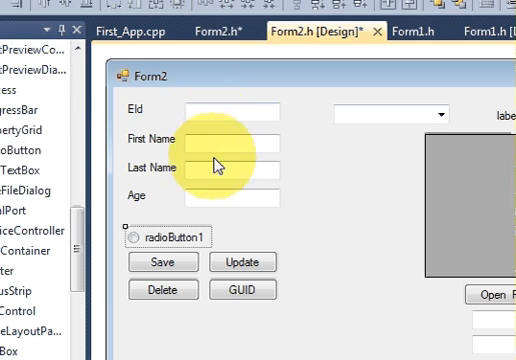
pyautogui.moveTo(212, 189)
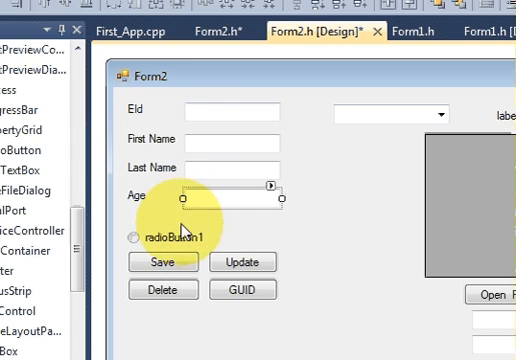
pyautogui.moveTo(175, 240)
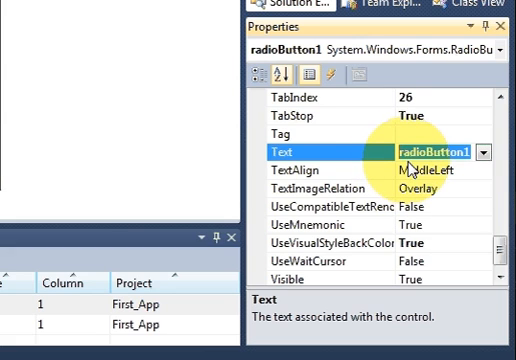
# Step: Set radioButton1's Text to Male and radioButton2's Text to Female
pyautogui.write('Make')
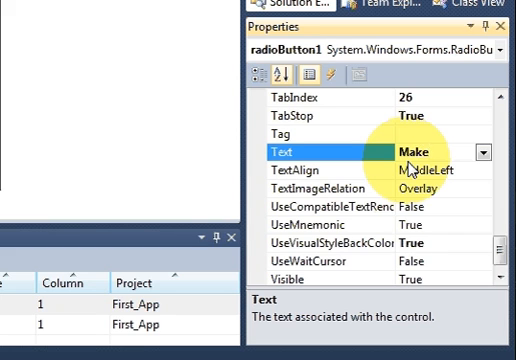
pyautogui.write('Male')
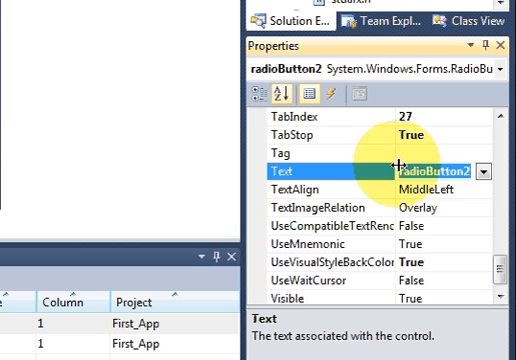
pyautogui.write('Female')
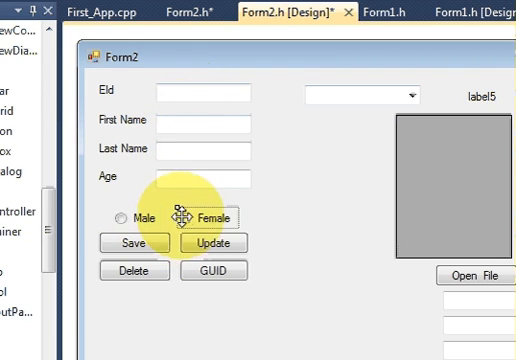
# Step: Scroll the form while placing Male and Female in a row above the lowered buttons
pyautogui.scroll(-3)
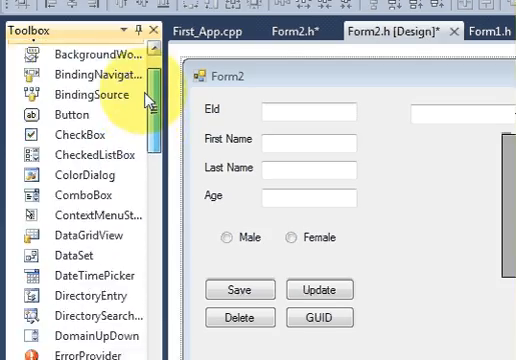
# Step: Scroll the Toolbox down to the GroupBox control to wrap the employee controls
pyautogui.scroll(-3)
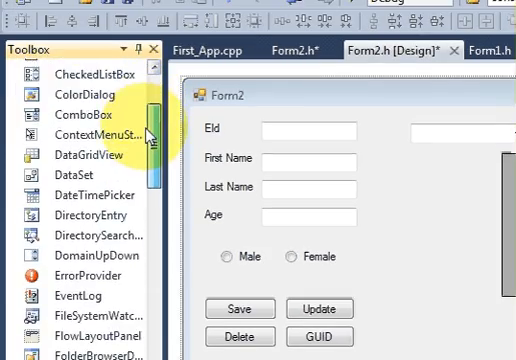
pyautogui.scroll(-3)
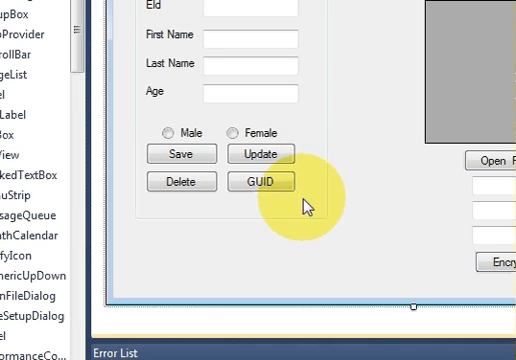
pyautogui.moveTo(176, 154)
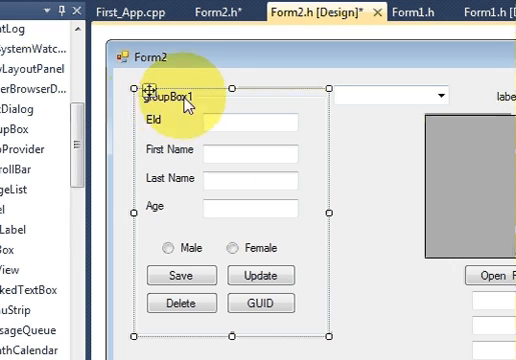
pyautogui.moveTo(270, 174)
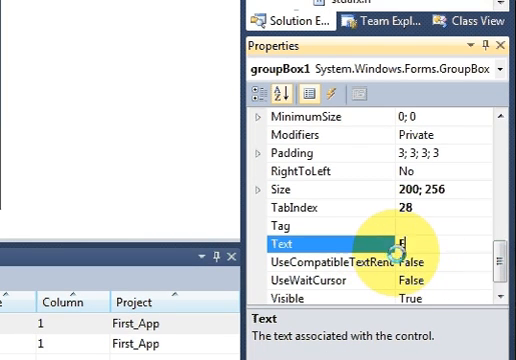
# Step: Enter Employee Info as groupBox1's Text property
pyautogui.write('Employee i')
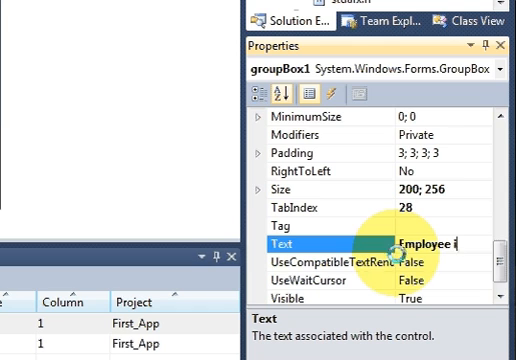
pyautogui.write('n')
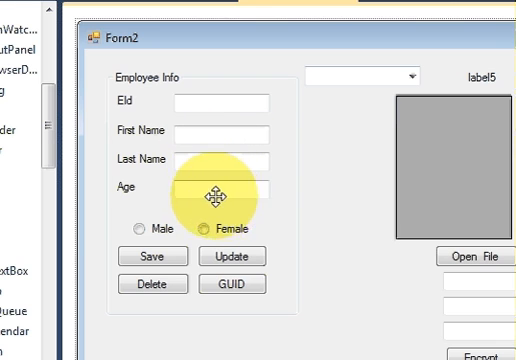
pyautogui.moveTo(214, 196)
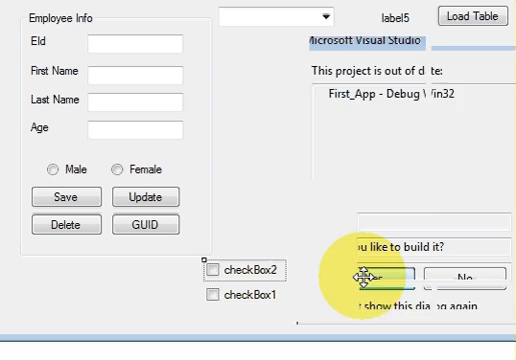
# Step: Agree to build the out-of-date project so the app launches
pyautogui.click(367, 277)
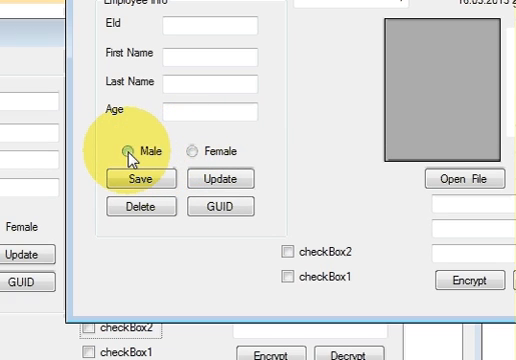
# Step: Test switching the Male/Female options and toggling checkBox1 in the running form
pyautogui.click(128, 152)
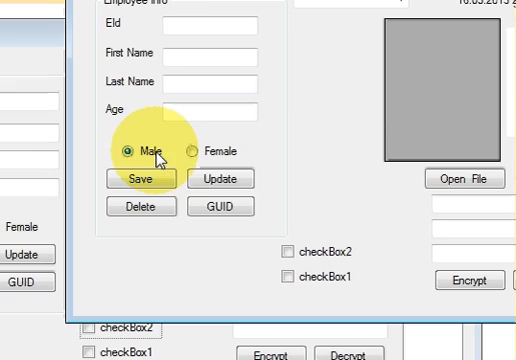
pyautogui.click(189, 153)
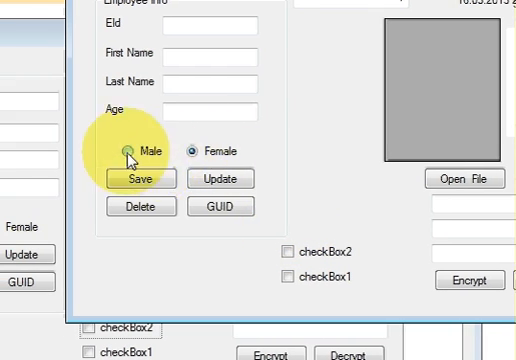
pyautogui.click(285, 252)
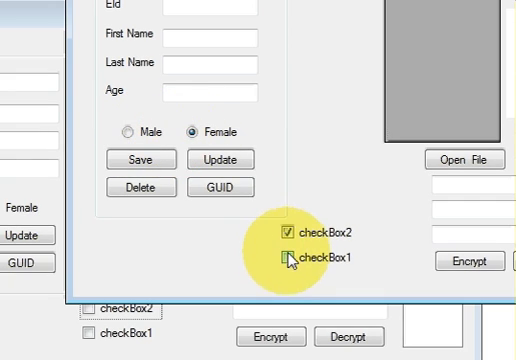
pyautogui.click(290, 256)
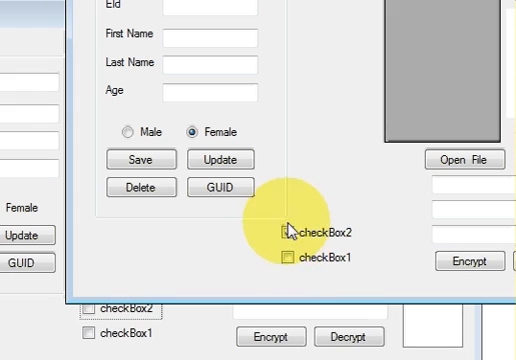
# Step: Toggle checkBox2, reselect Male, then exit the app and confirm quitting
pyautogui.click(285, 232)
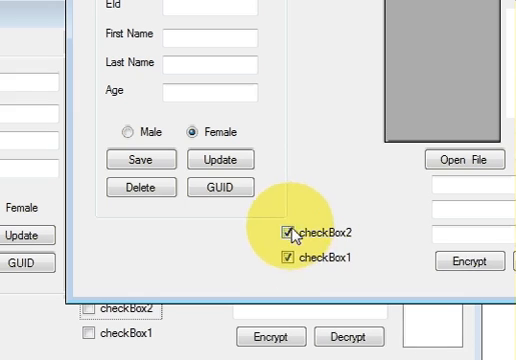
pyautogui.click(288, 231)
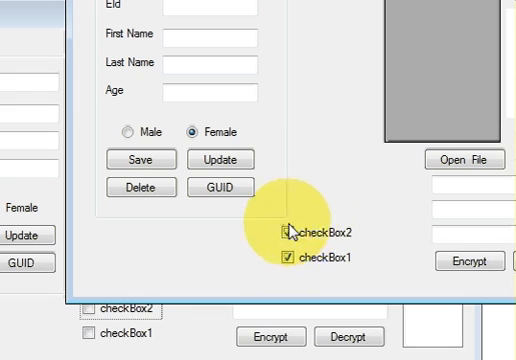
pyautogui.click(285, 231)
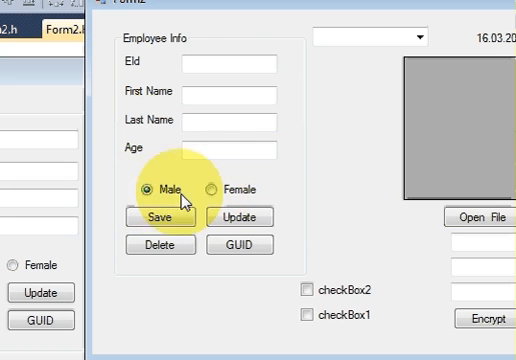
pyautogui.click(207, 189)
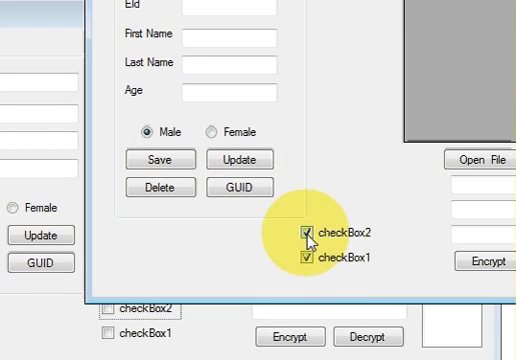
pyautogui.click(306, 232)
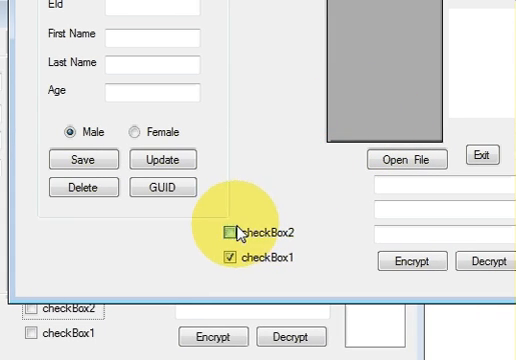
pyautogui.click(233, 232)
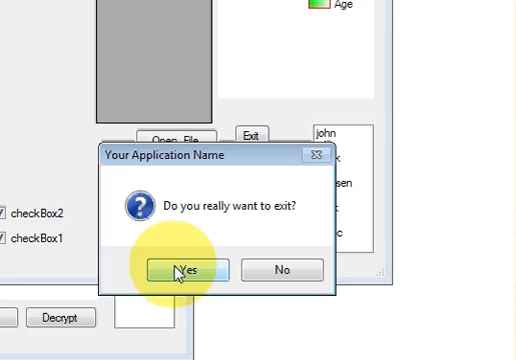
pyautogui.click(180, 270)
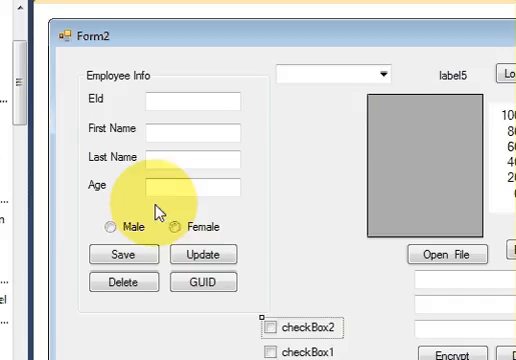
pyautogui.click(269, 338)
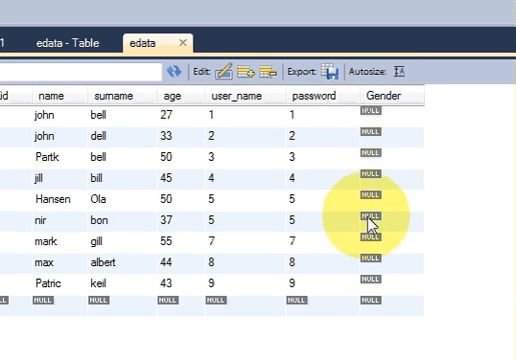
pyautogui.scroll(-3)
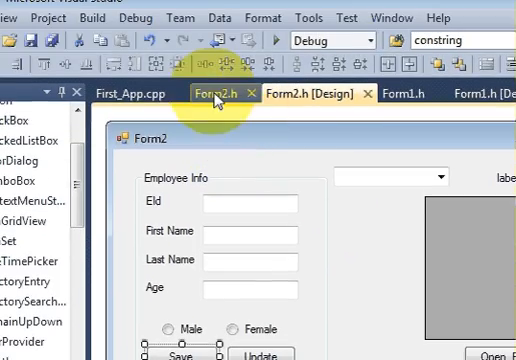
# Step: In Form2.h, declare String^ Gender among the members above cipherData
pyautogui.click(207, 93)
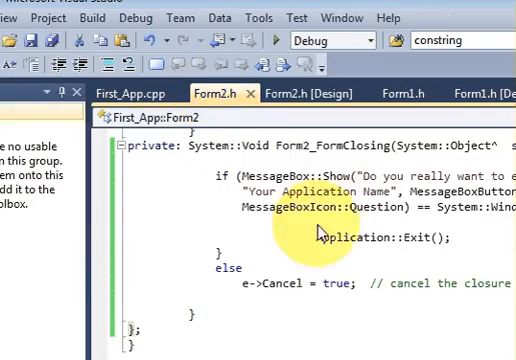
pyautogui.scroll(-3)
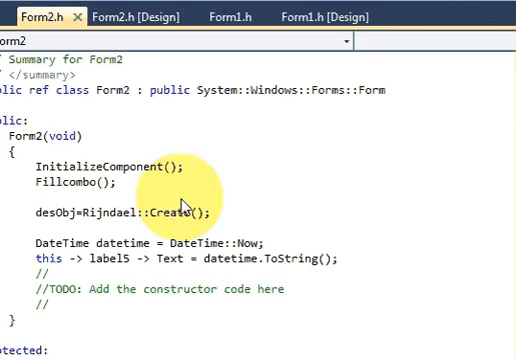
pyautogui.scroll(-3)
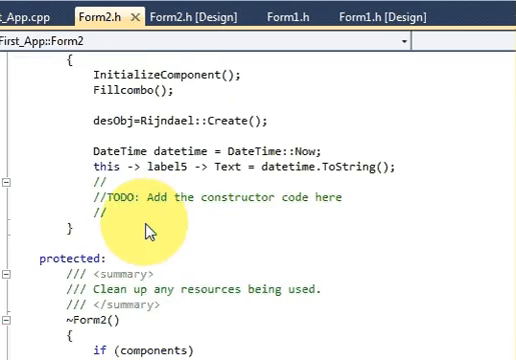
pyautogui.scroll(3)
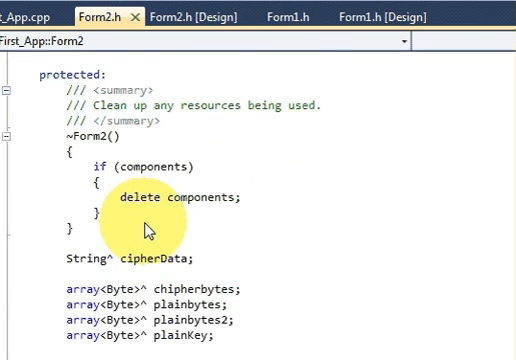
pyautogui.scroll(-3)
pyautogui.write('String^')
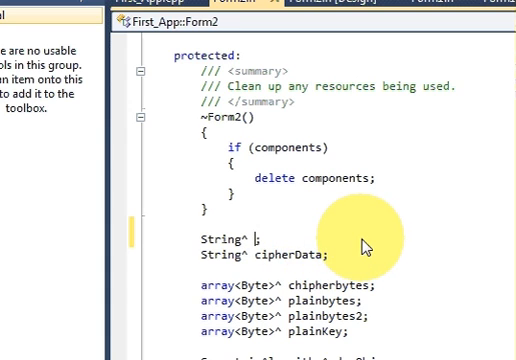
pyautogui.write('Gen')
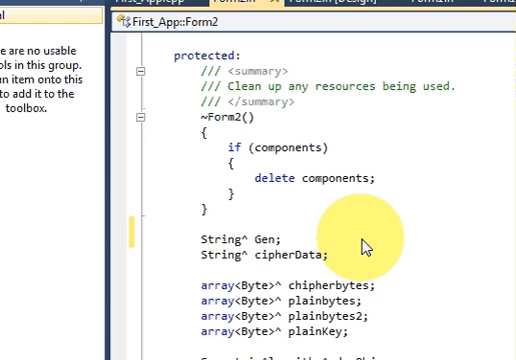
pyautogui.write('der')
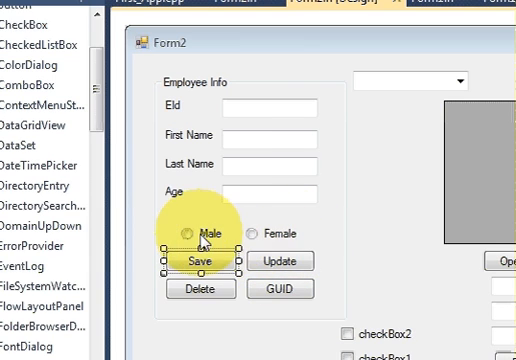
# Step: Create radioButton1_CheckedChanged by double-clicking Male and assign Gender="Male" inside it
pyautogui.click(197, 233)
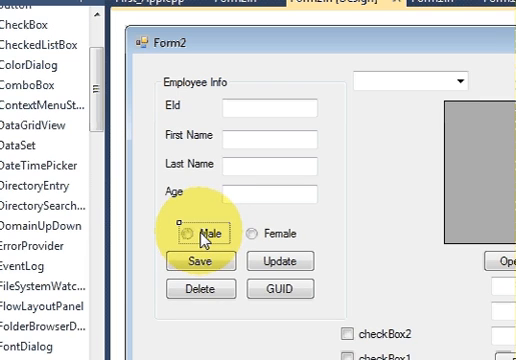
pyautogui.doubleClick(200, 232)
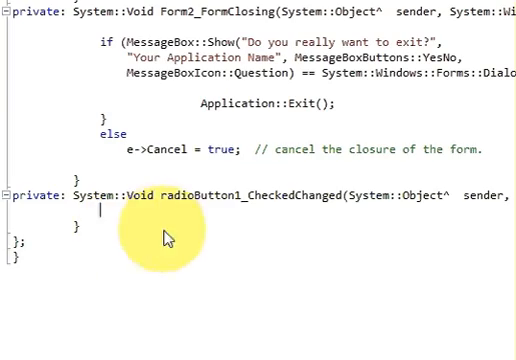
pyautogui.moveTo(190, 227)
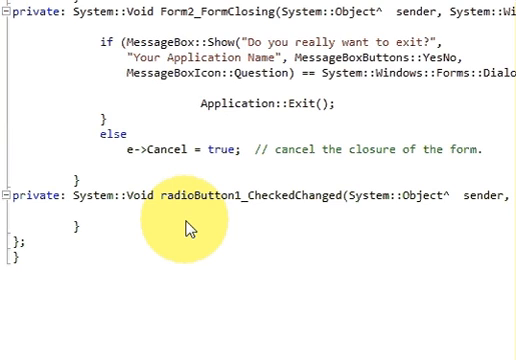
pyautogui.write('G')
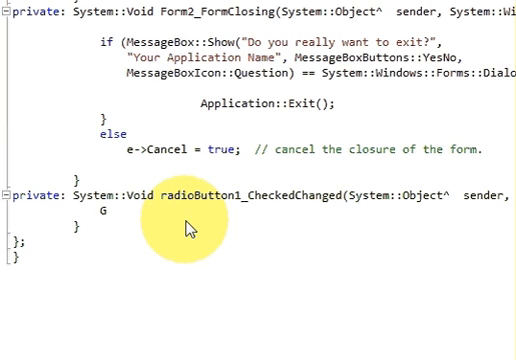
pyautogui.write('e')
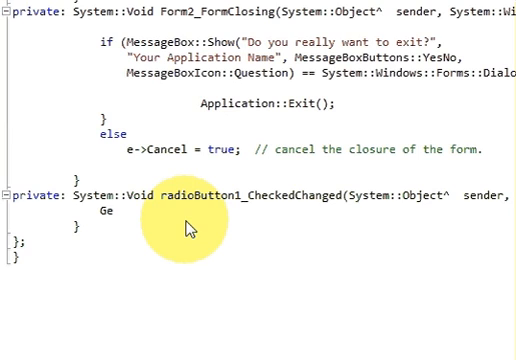
pyautogui.write('nder')
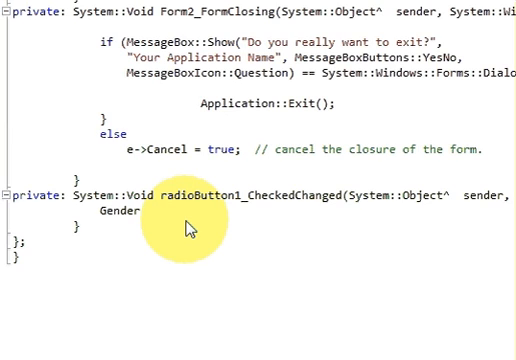
pyautogui.write('=')
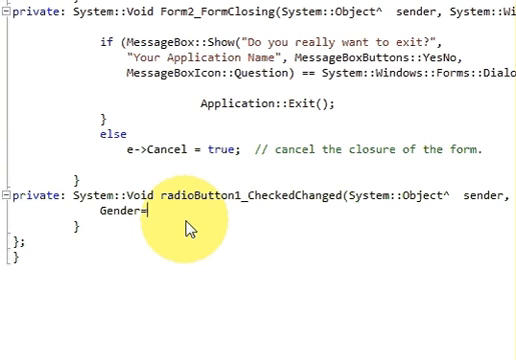
pyautogui.write('"')
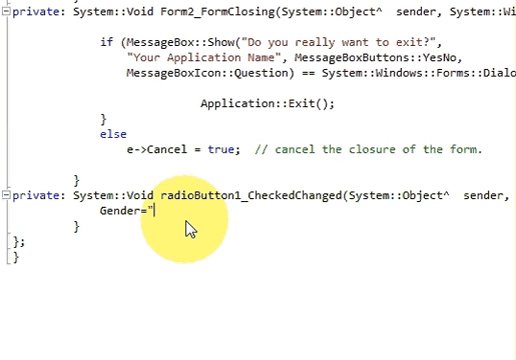
pyautogui.write('"')
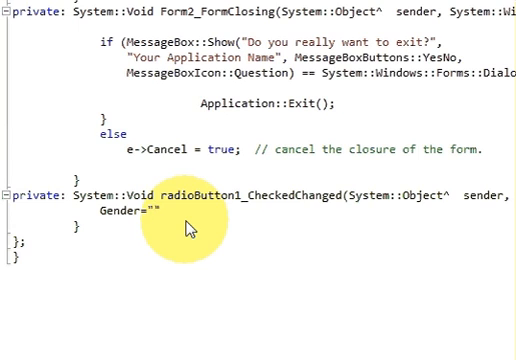
pyautogui.write('Male')
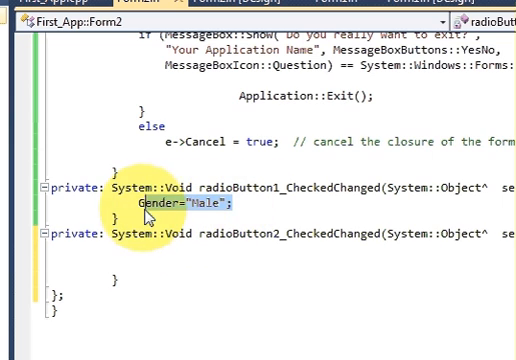
# Step: Paste Gender="Male"; into radioButton2_CheckedChanged and change the value to Female
pyautogui.write('Gender="Male";')
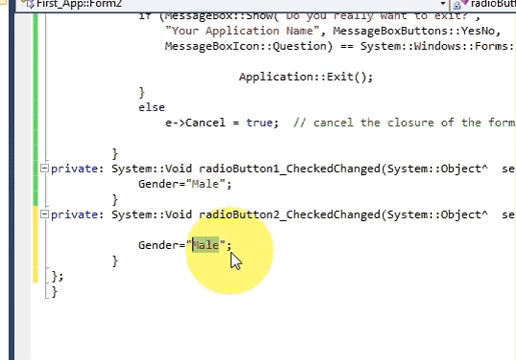
pyautogui.write('Fe')
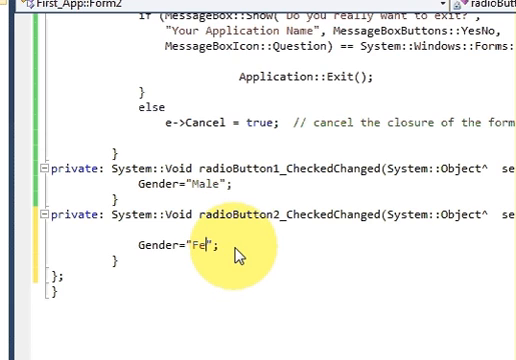
pyautogui.write('male')
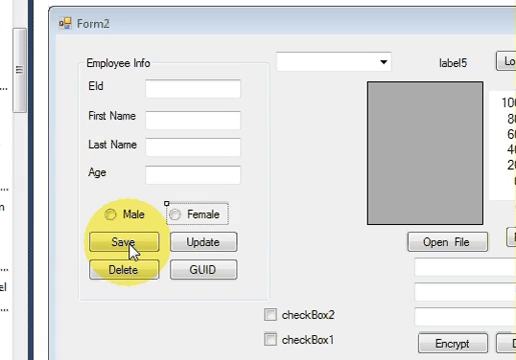
pyautogui.click(123, 242)
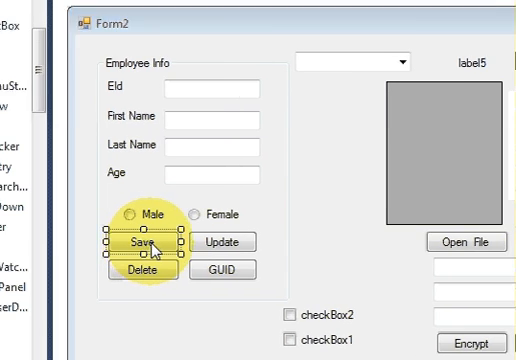
pyautogui.doubleClick(146, 242)
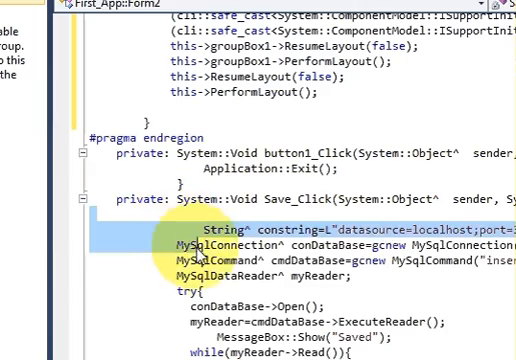
pyautogui.scroll(-3)
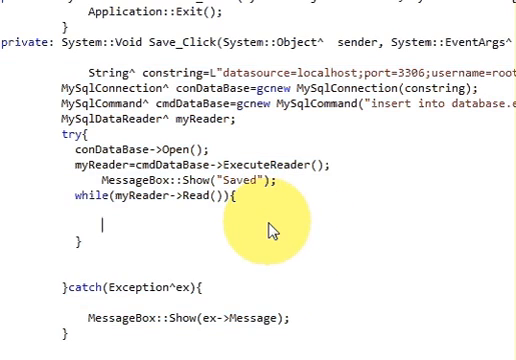
pyautogui.scroll(-3)
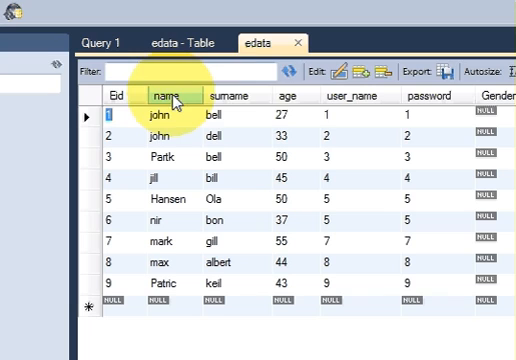
# Step: Scroll the edata grid to verify every Gender value is NULL, then return to First_App
pyautogui.hscroll(3)
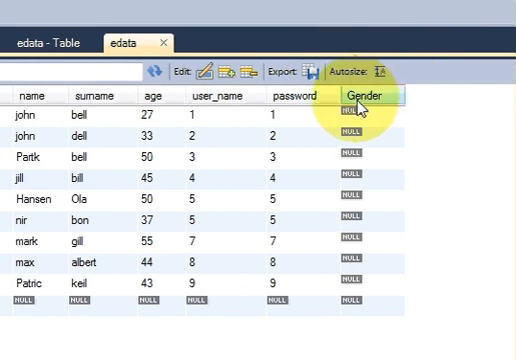
pyautogui.click(367, 96)
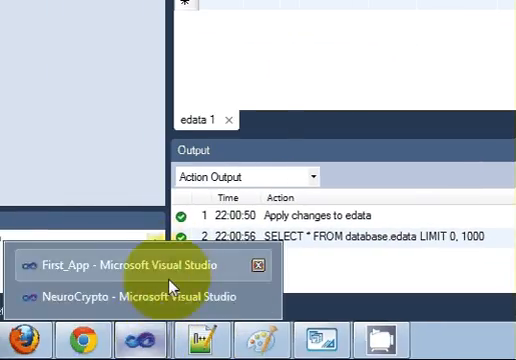
pyautogui.click(130, 265)
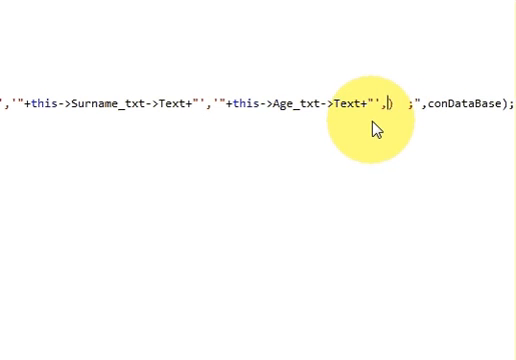
# Step: Append ,'"+Gender+"' after the Age_txt->Text value in the insert query
pyautogui.write('\'"')
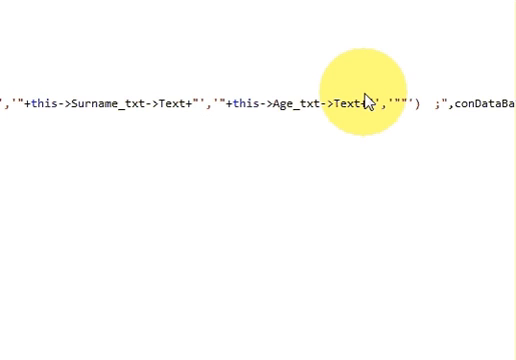
pyautogui.write('++')
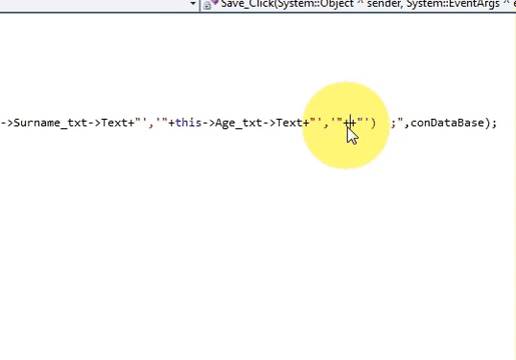
pyautogui.moveTo(315, 155)
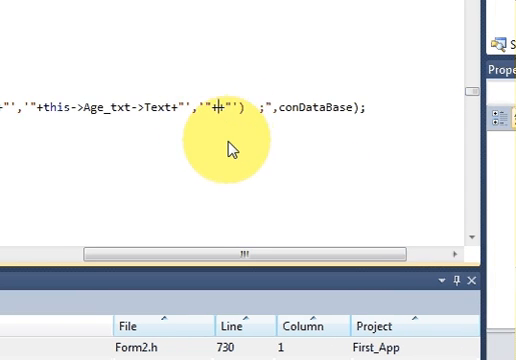
pyautogui.write('Gender')
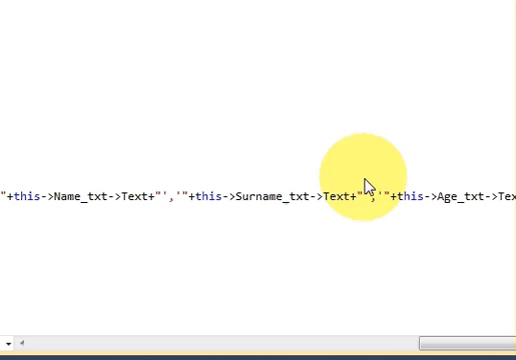
pyautogui.moveTo(360, 165)
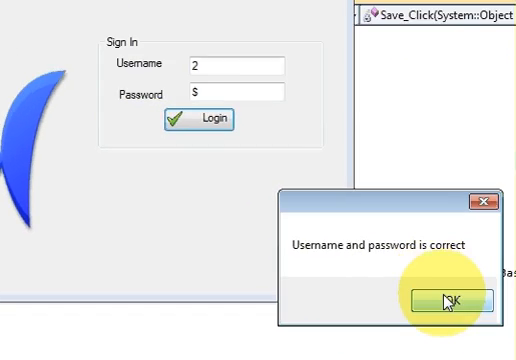
# Step: Dismiss the login message, then save employee EId 10, 'Morger', age 34, Male
pyautogui.click(448, 302)
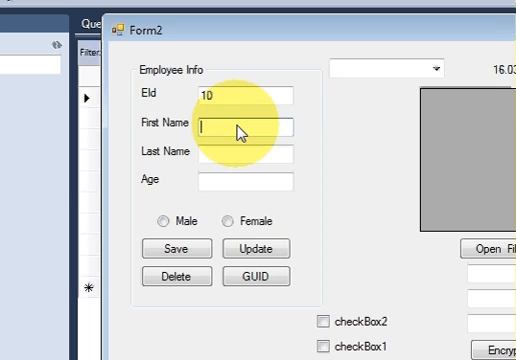
pyautogui.write('Mor')
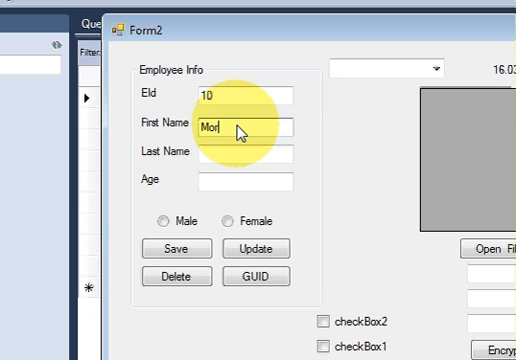
pyautogui.write('ger')
pyautogui.click(246, 154)
pyautogui.write('fray')
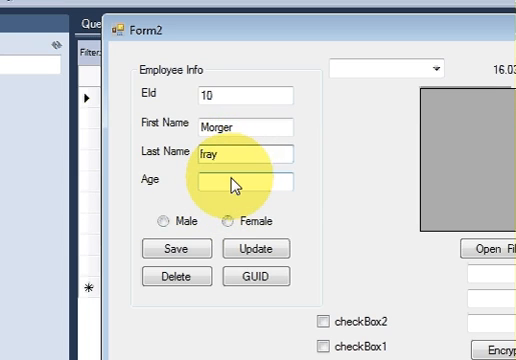
pyautogui.write('34')
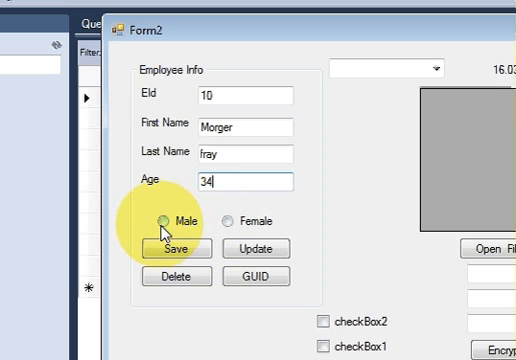
pyautogui.click(162, 221)
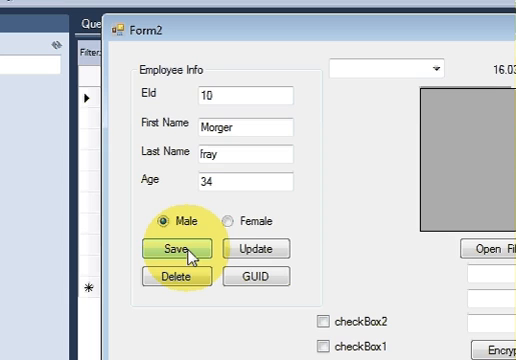
pyautogui.click(183, 248)
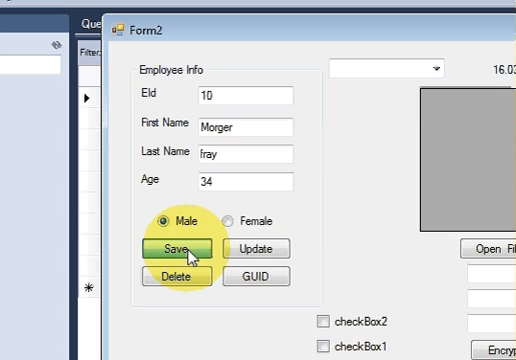
pyautogui.click(185, 249)
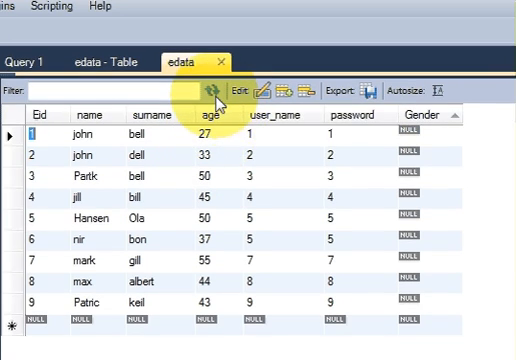
pyautogui.moveTo(212, 98)
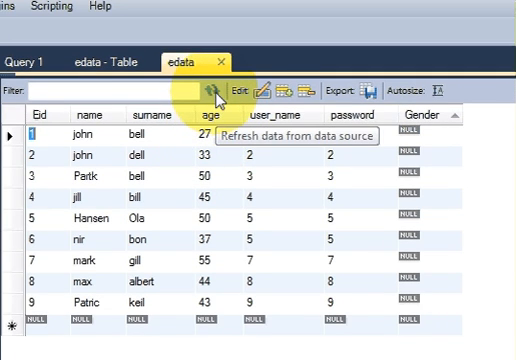
# Step: Refresh the edata result grid in MySQL Workbench
pyautogui.click(196, 90)
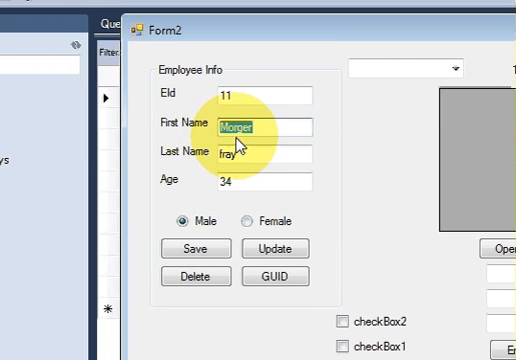
# Step: Save employee EId 11 with first name 'July', age 25, and Female gender
pyautogui.write('July')
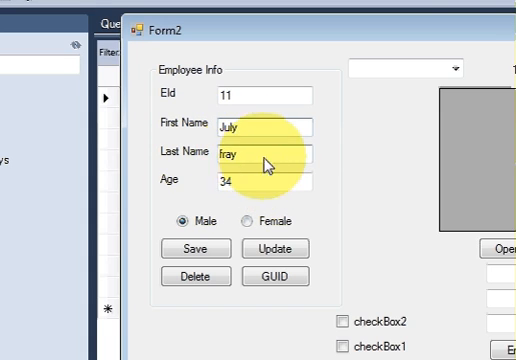
pyautogui.click(265, 182)
pyautogui.write('25')
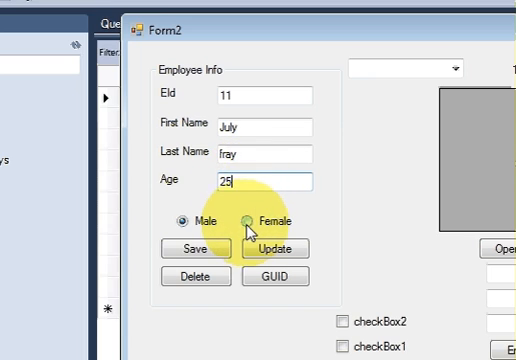
pyautogui.click(247, 221)
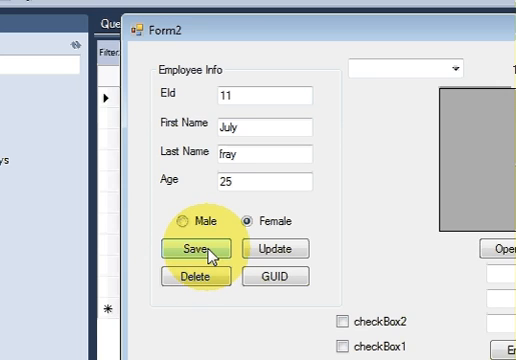
pyautogui.click(196, 249)
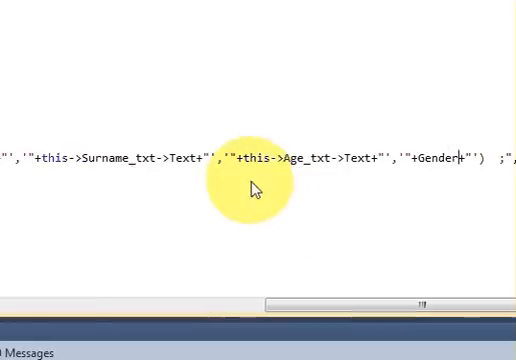
# Step: Switch to the Form2.h [Design] tab
pyautogui.click(196, 11)
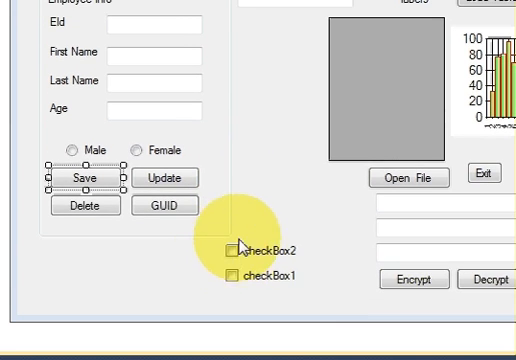
pyautogui.moveTo(230, 222)
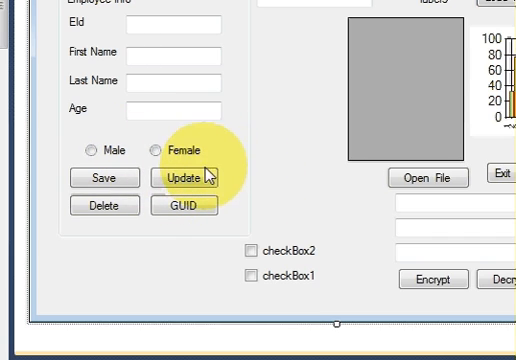
pyautogui.moveTo(252, 165)
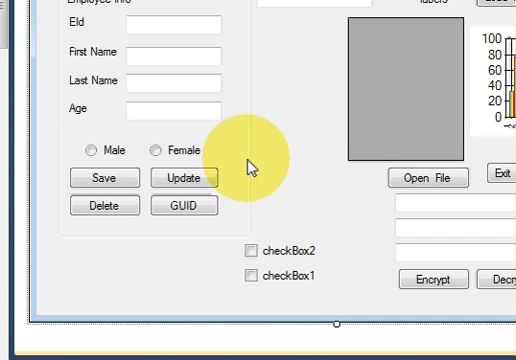